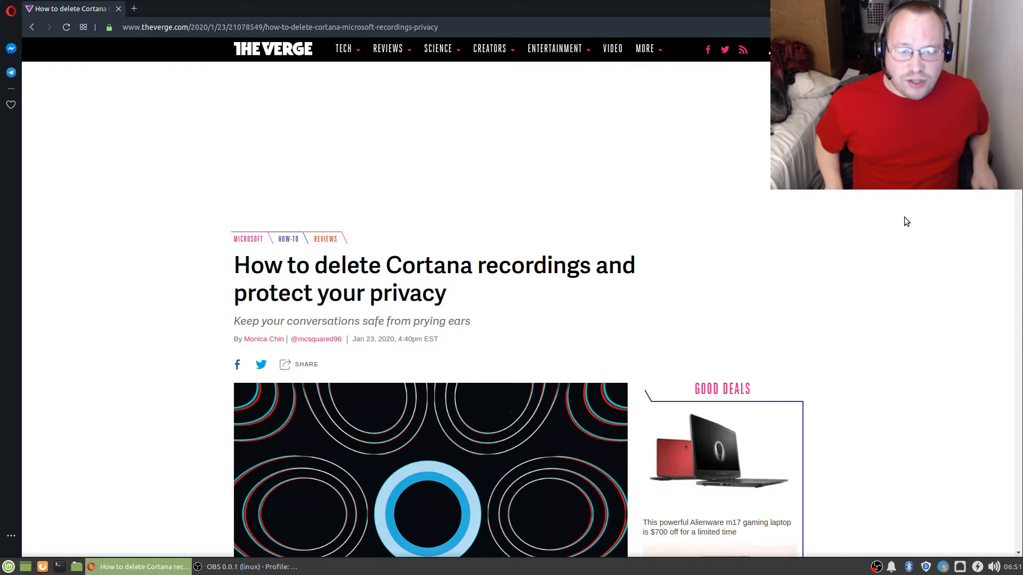
pyautogui.moveTo(901, 219)
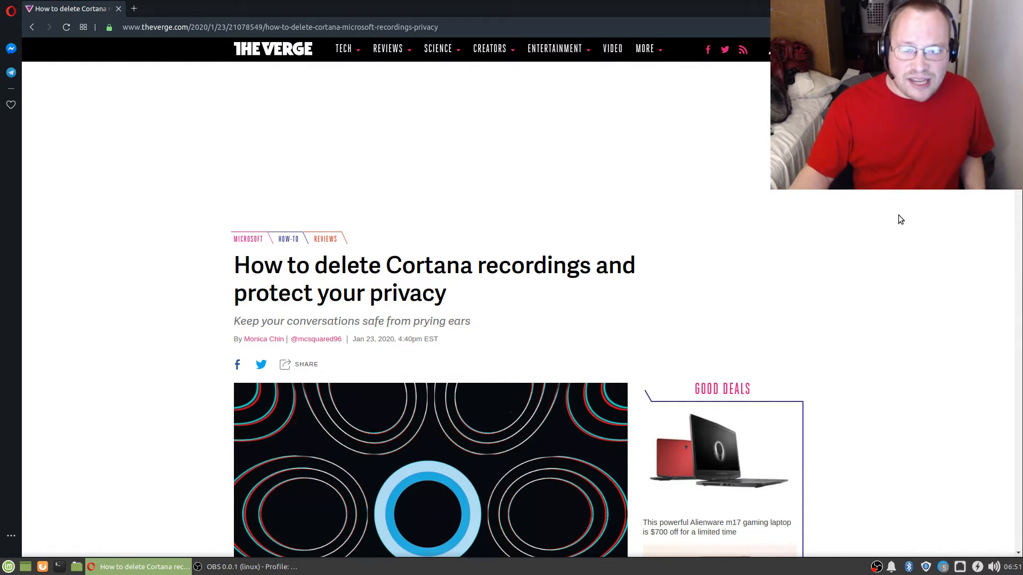
pyautogui.scroll(-3)
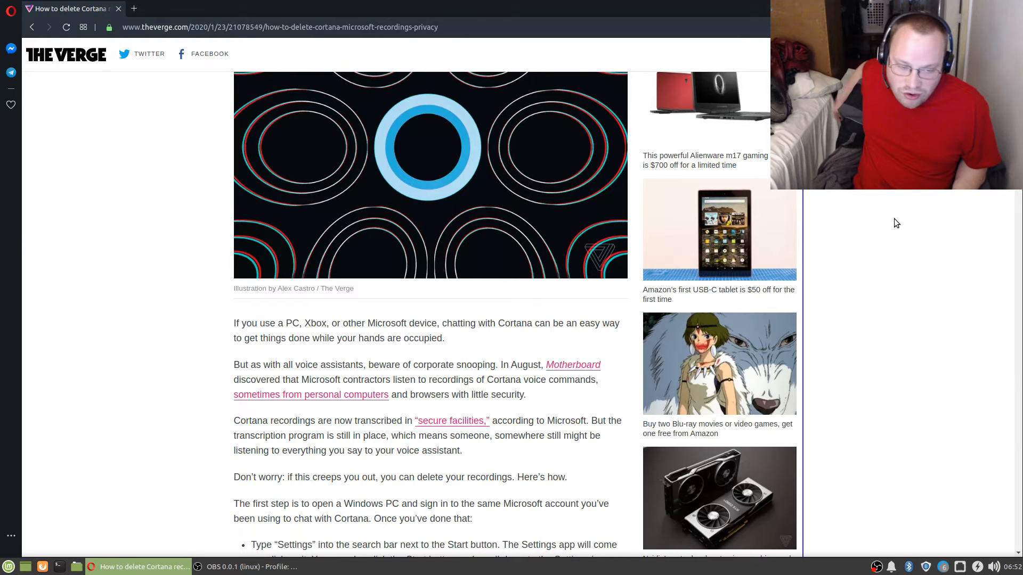
pyautogui.moveTo(451, 373)
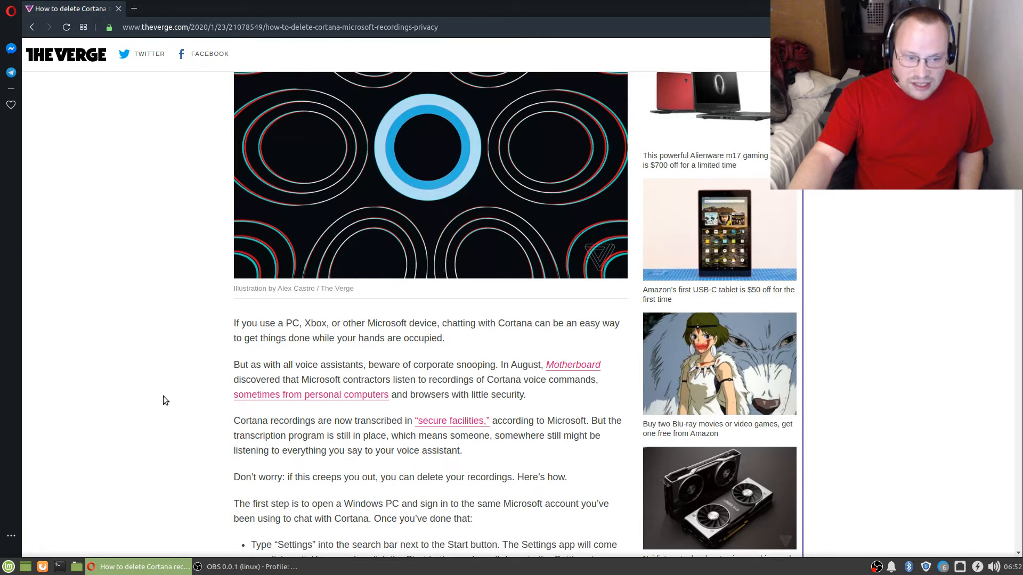
pyautogui.scroll(-3)
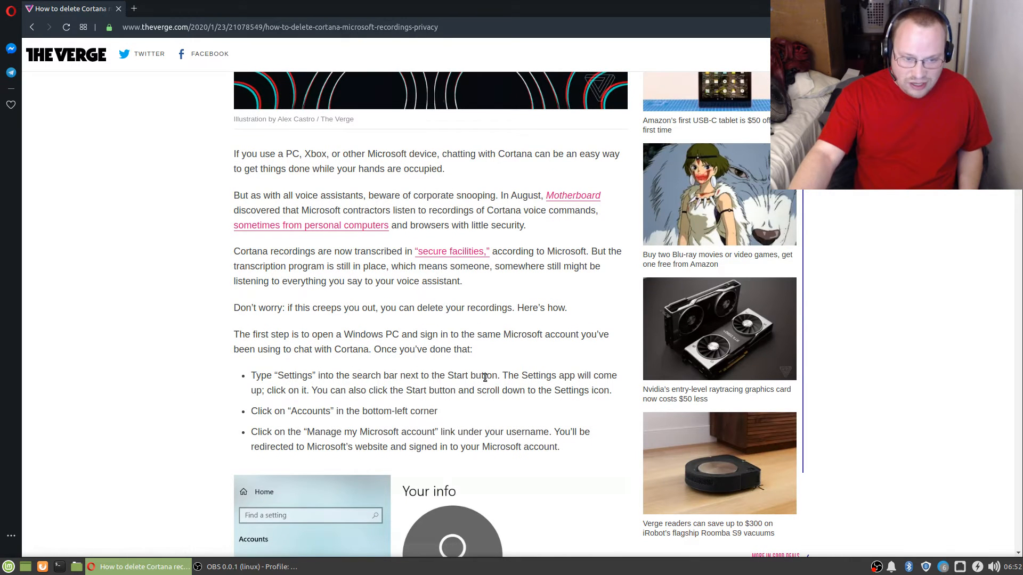
pyautogui.scroll(-3)
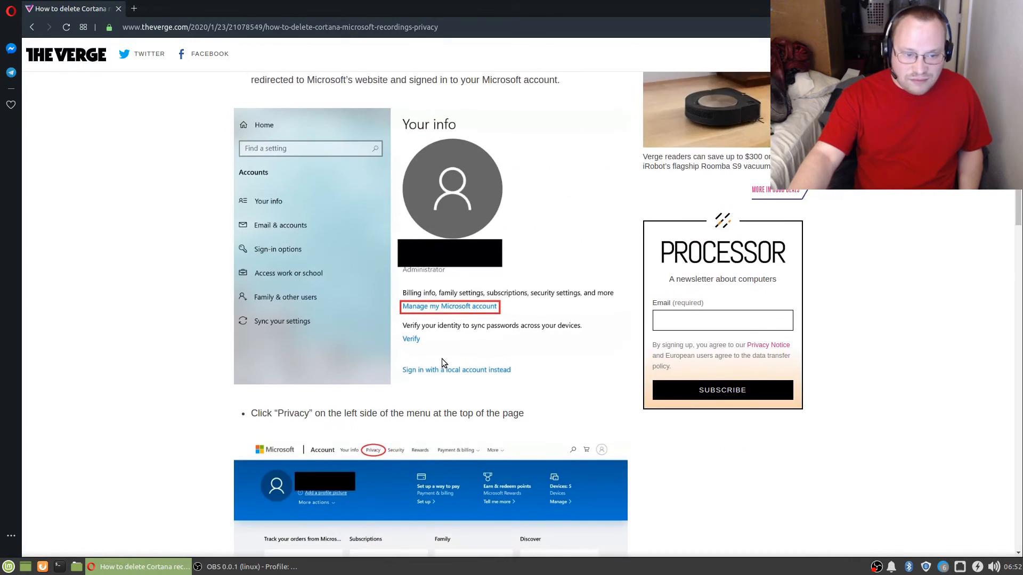
pyautogui.scroll(-3)
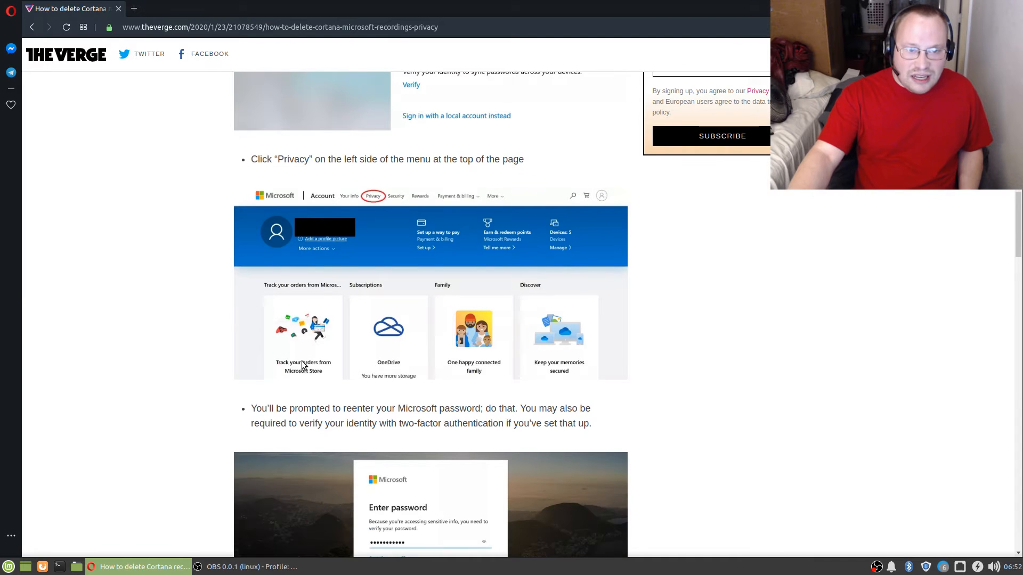
pyautogui.scroll(-3)
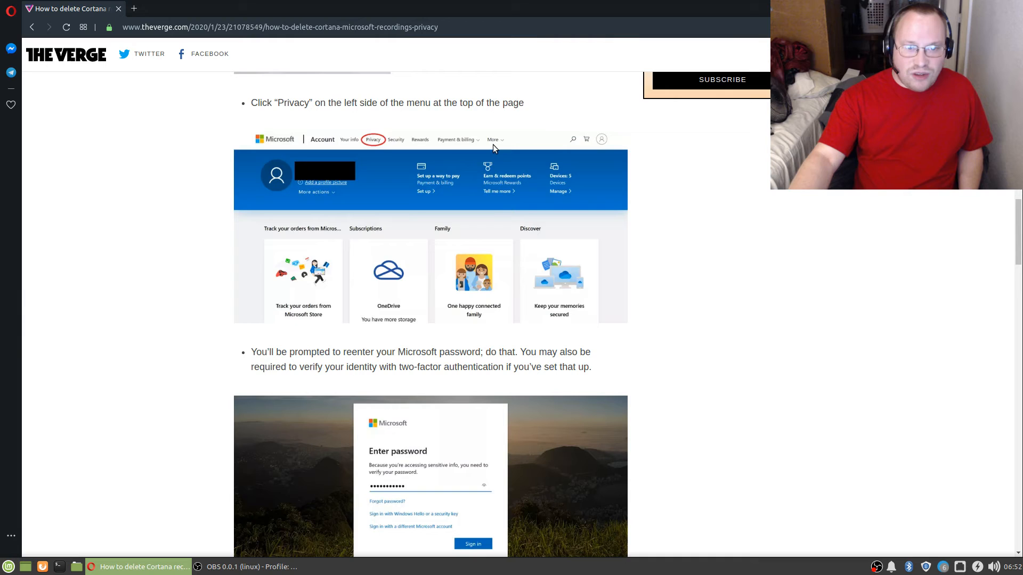
pyautogui.scroll(-3)
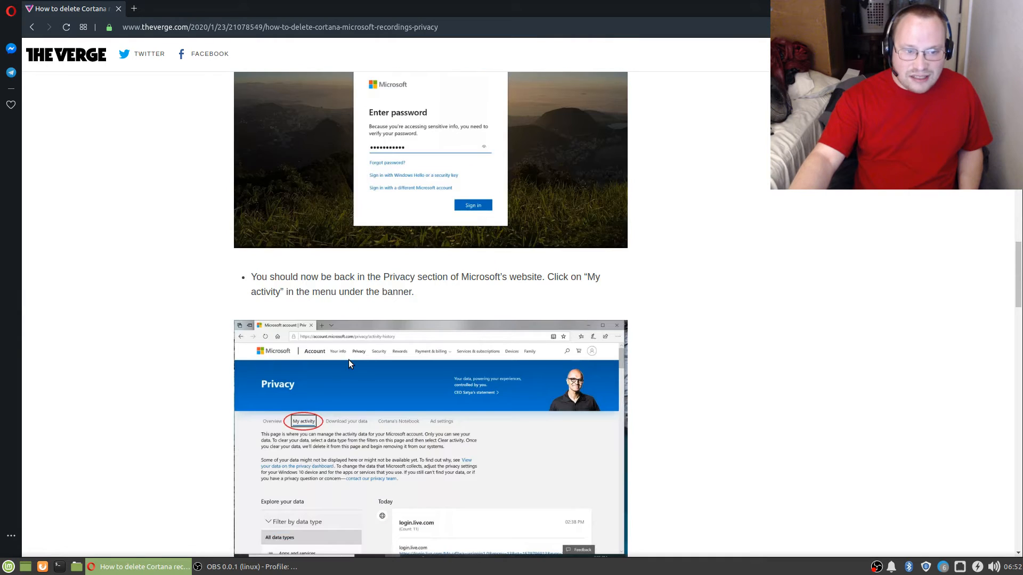
pyautogui.scroll(-3)
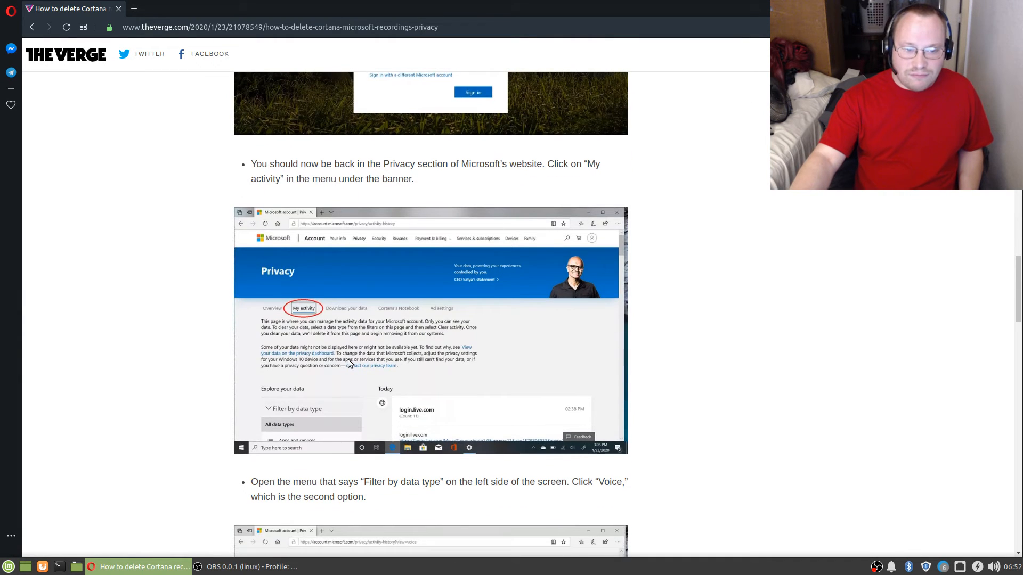
pyautogui.scroll(-3)
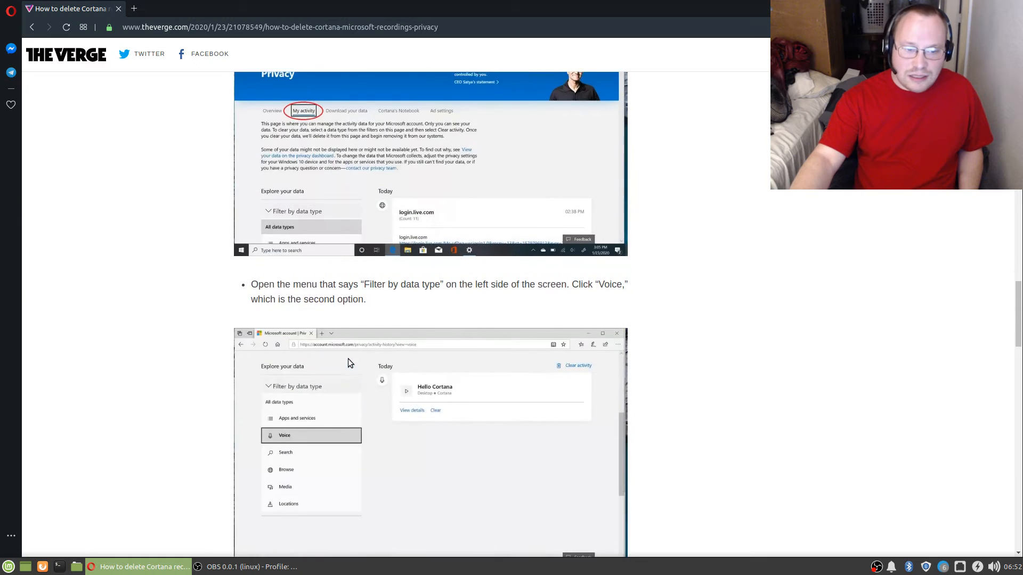
pyautogui.scroll(-3)
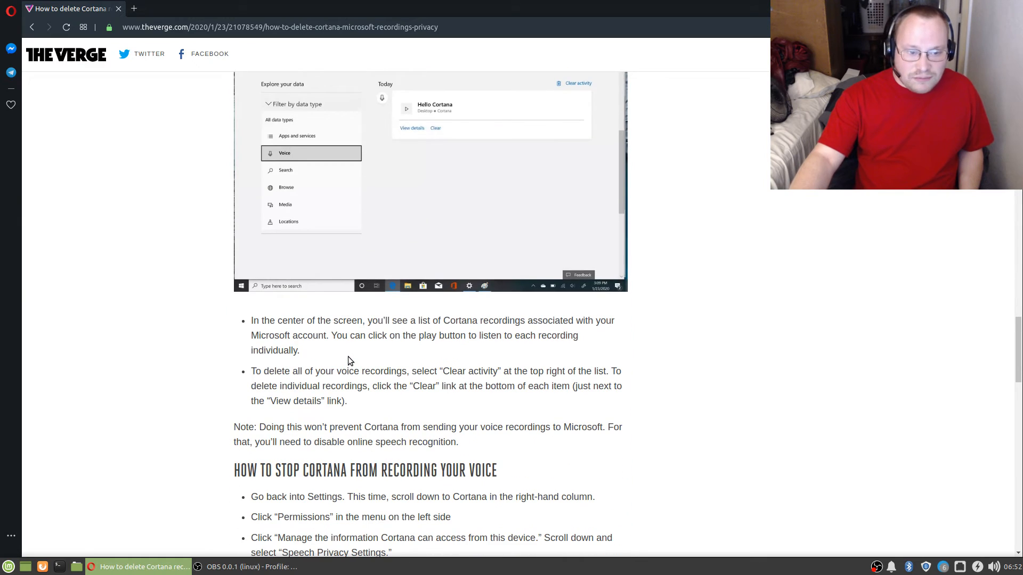
pyautogui.scroll(-3)
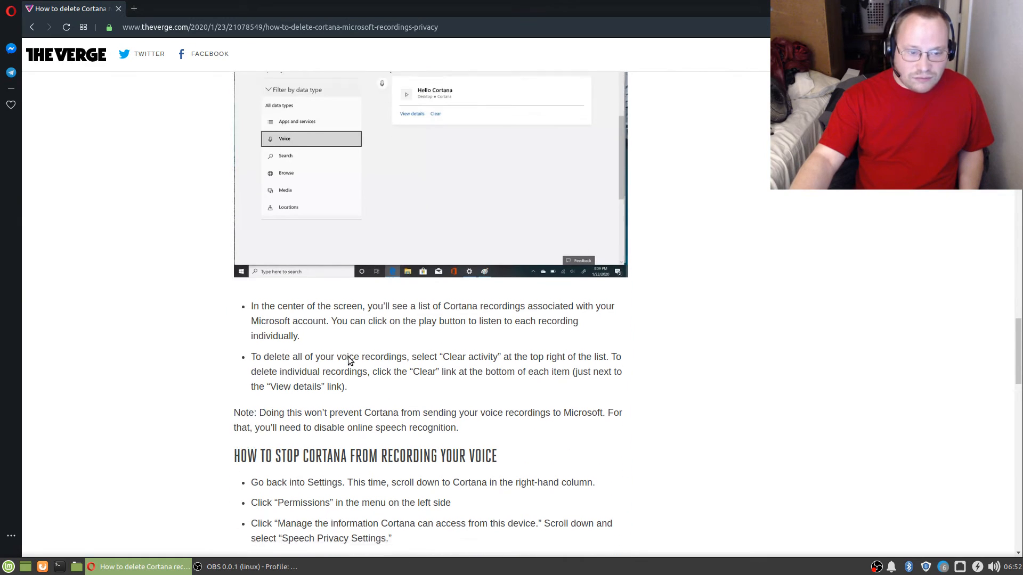
pyautogui.scroll(-3)
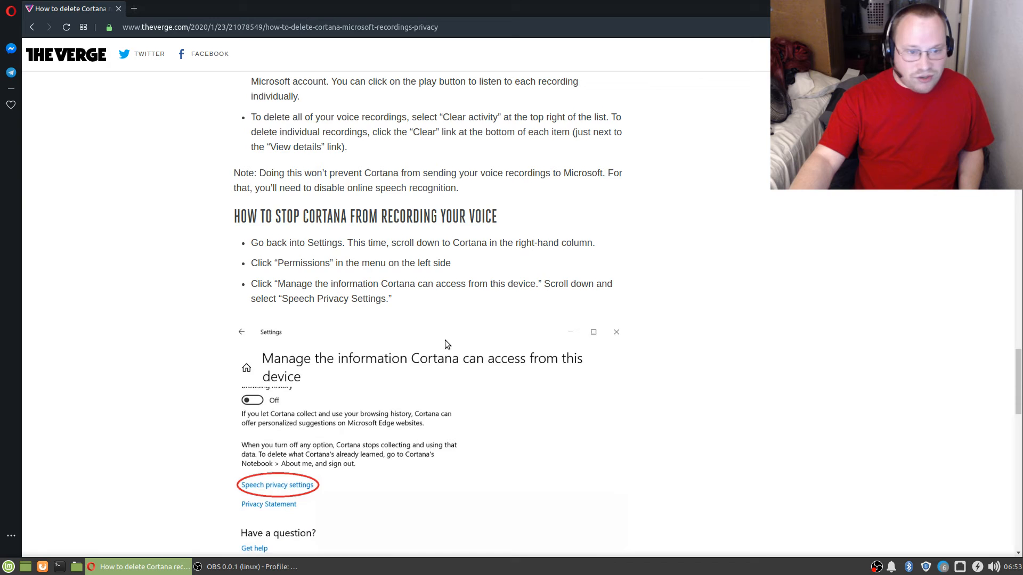
pyautogui.scroll(-3)
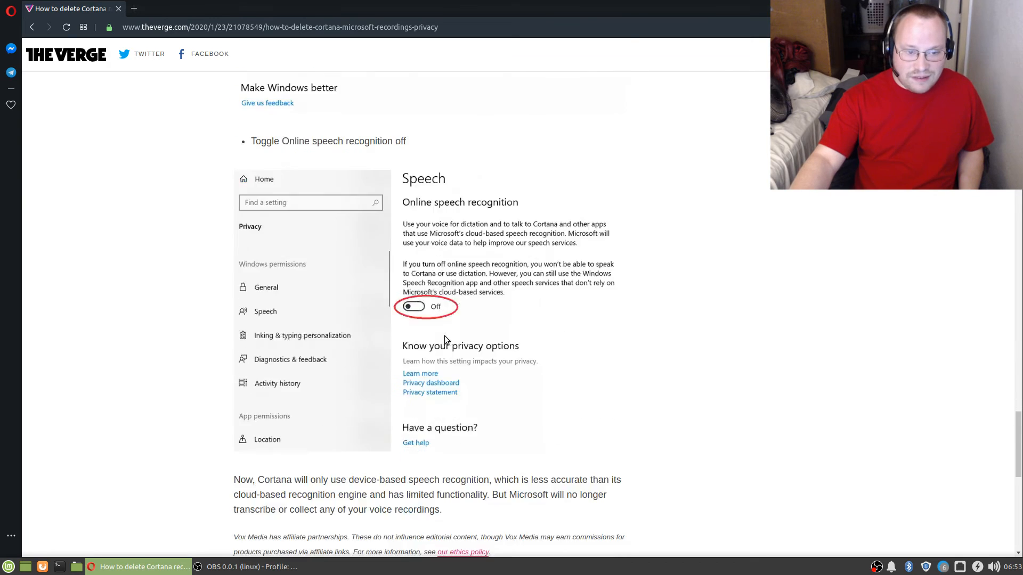
pyautogui.scroll(-3)
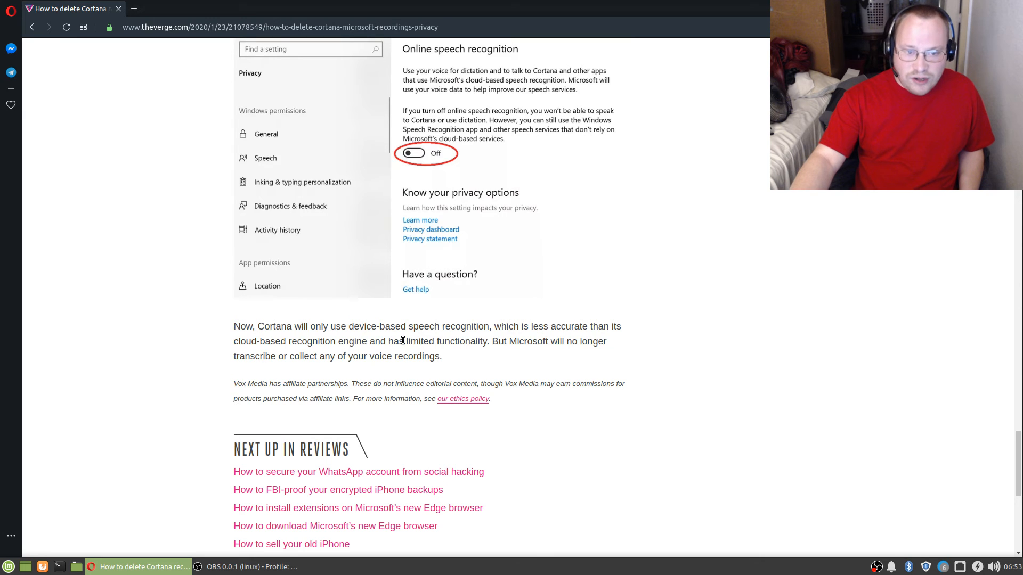
pyautogui.moveTo(540, 350)
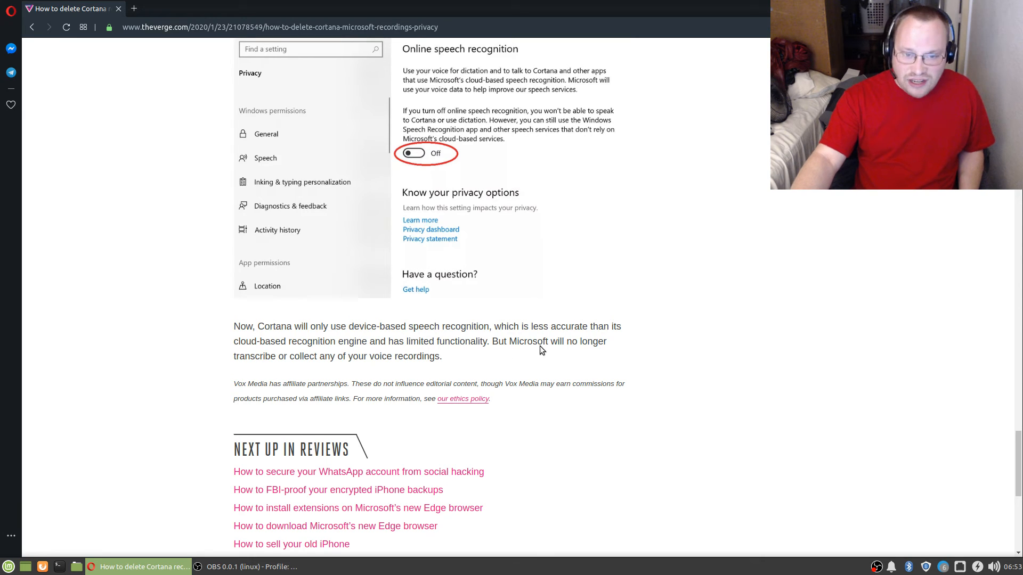
pyautogui.moveTo(631, 343)
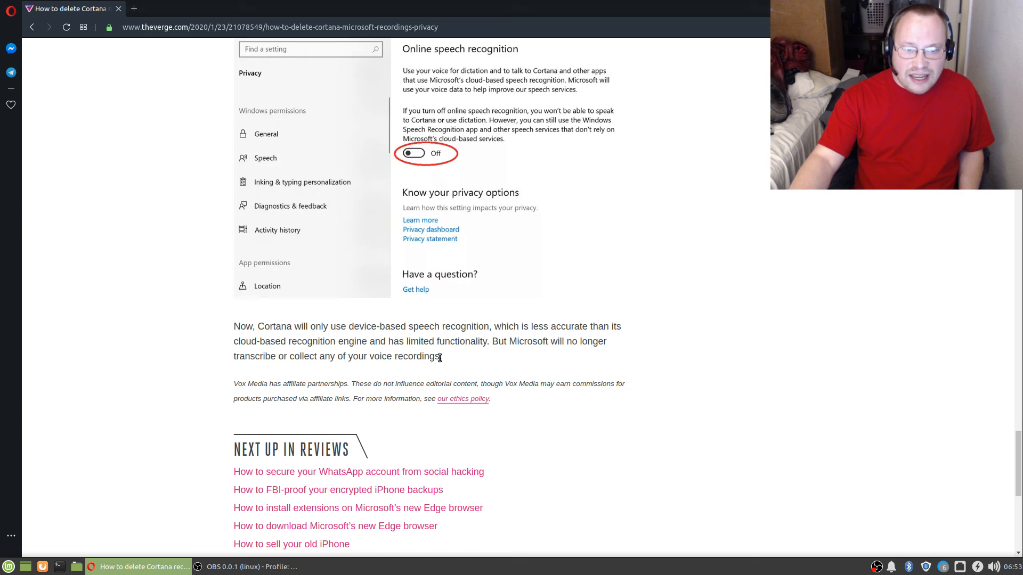
pyautogui.moveTo(573, 357)
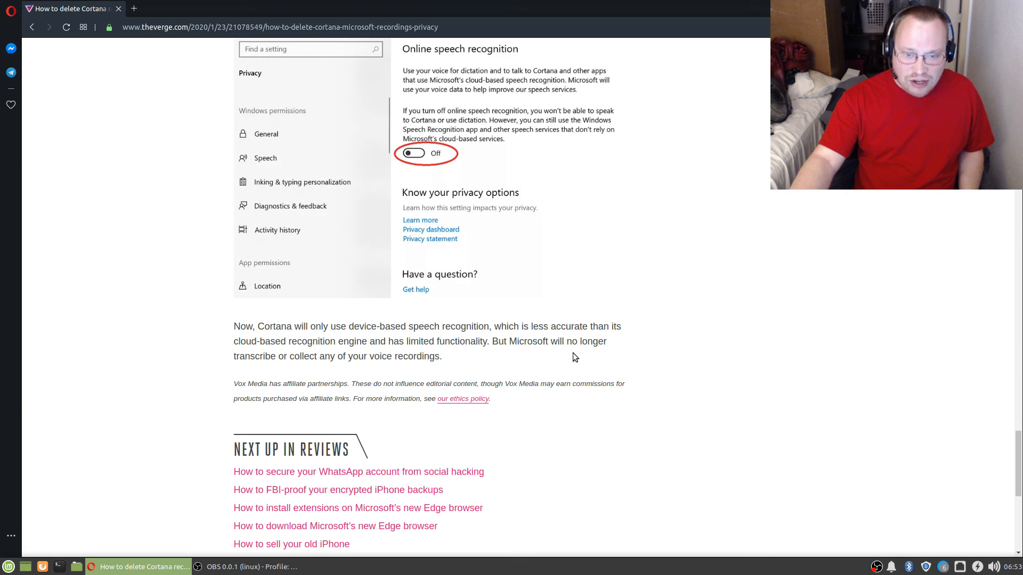
pyautogui.moveTo(354, 374)
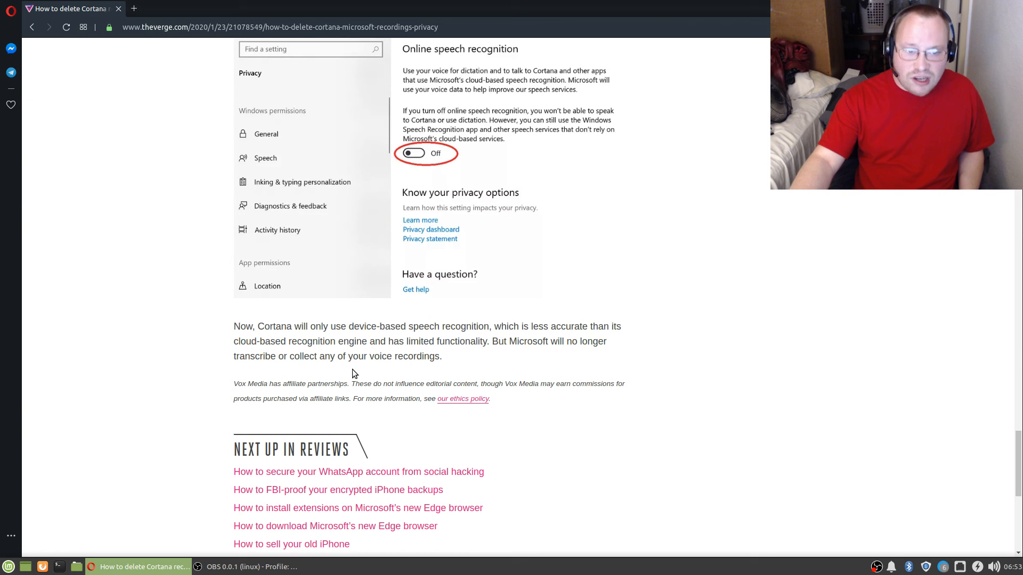
pyautogui.moveTo(699, 336)
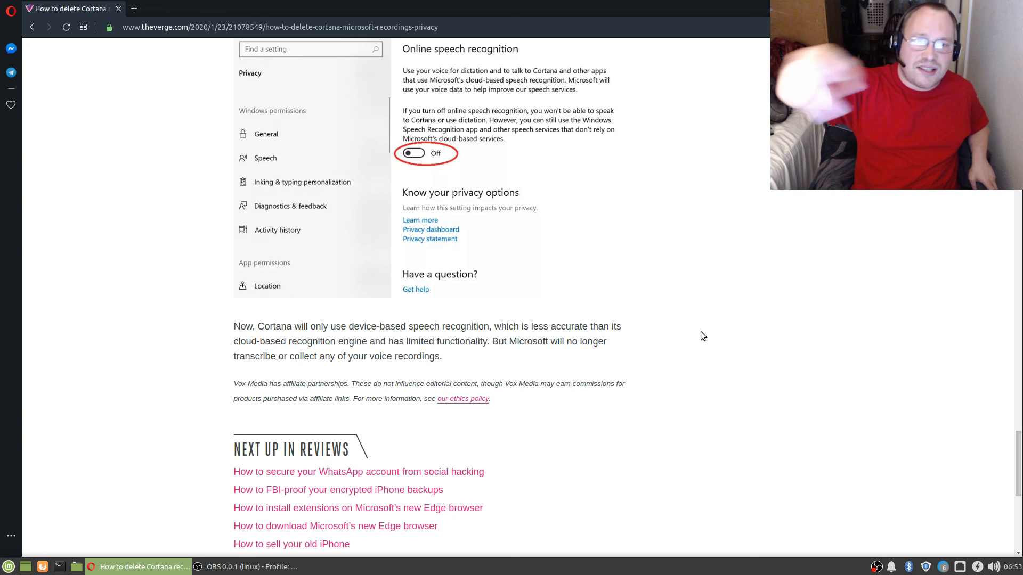
pyautogui.moveTo(764, 394)
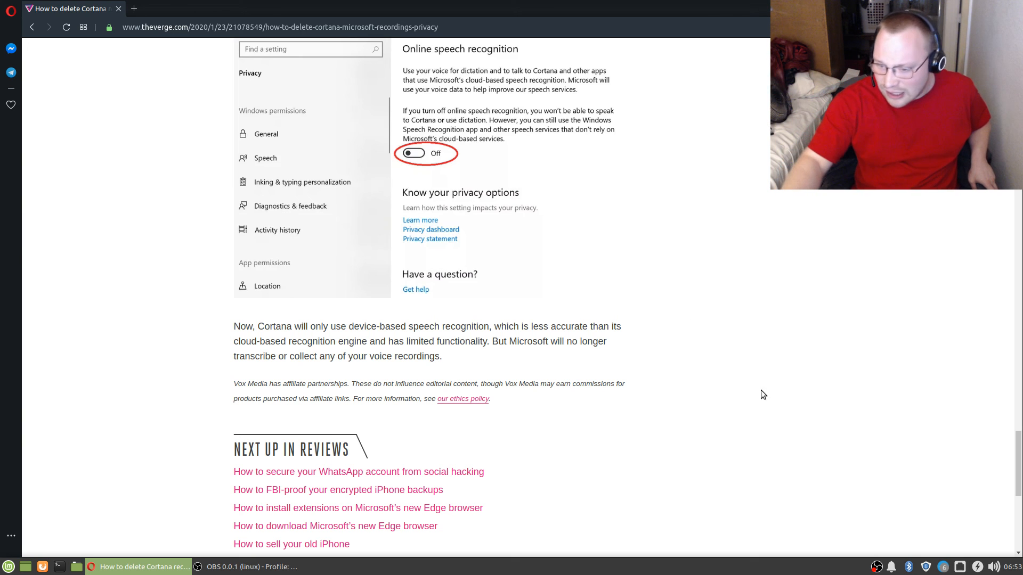